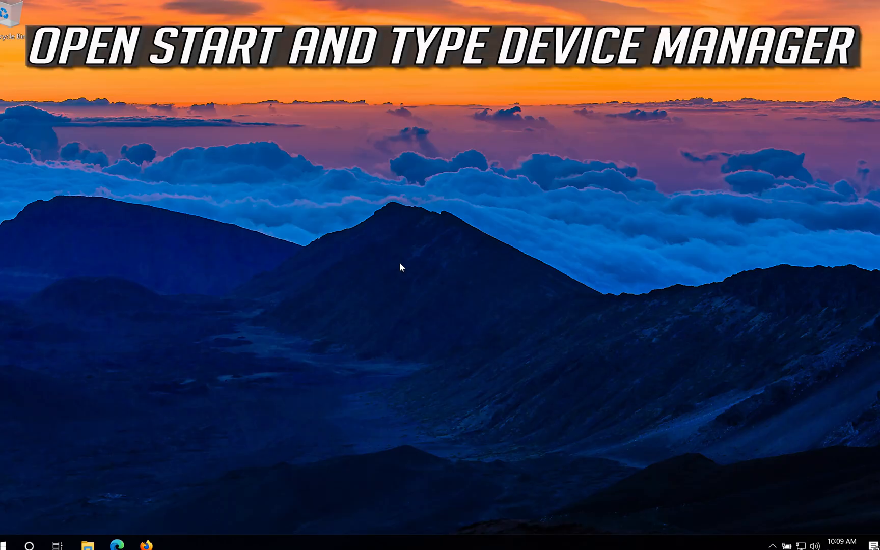
# Step: Launch Device Manager from a Start search for "de"
pyautogui.click(7, 545)
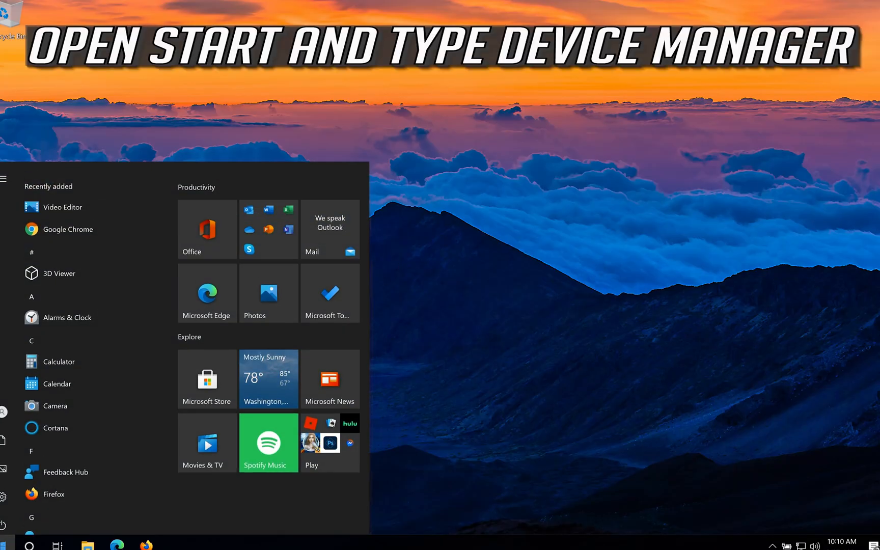
pyautogui.write('de')
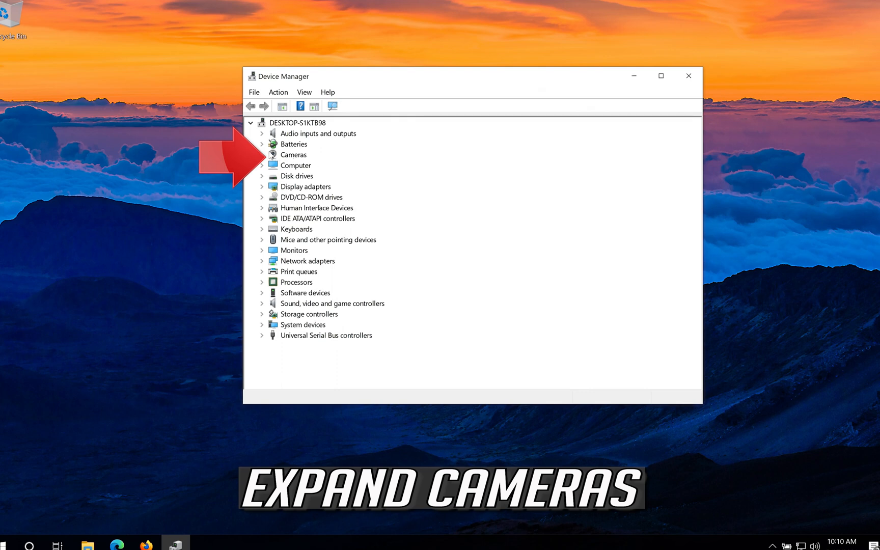
# Step: Expand Cameras and show the VirtualBox Webcam's Properties dialog
pyautogui.click(262, 154)
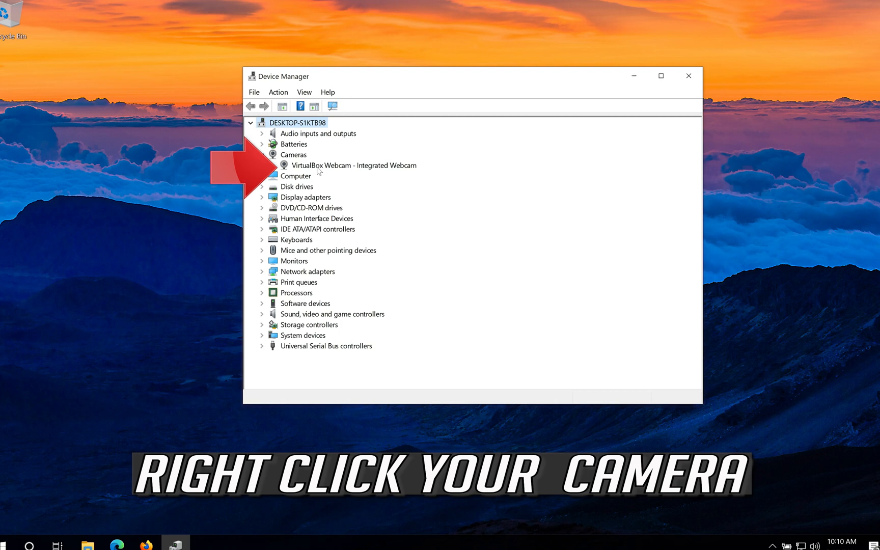
pyautogui.moveTo(370, 169)
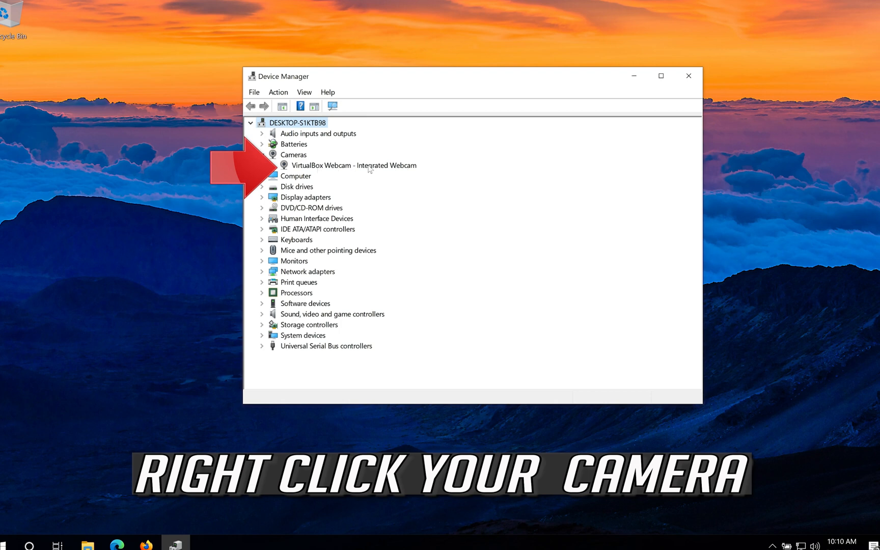
pyautogui.rightClick(354, 165)
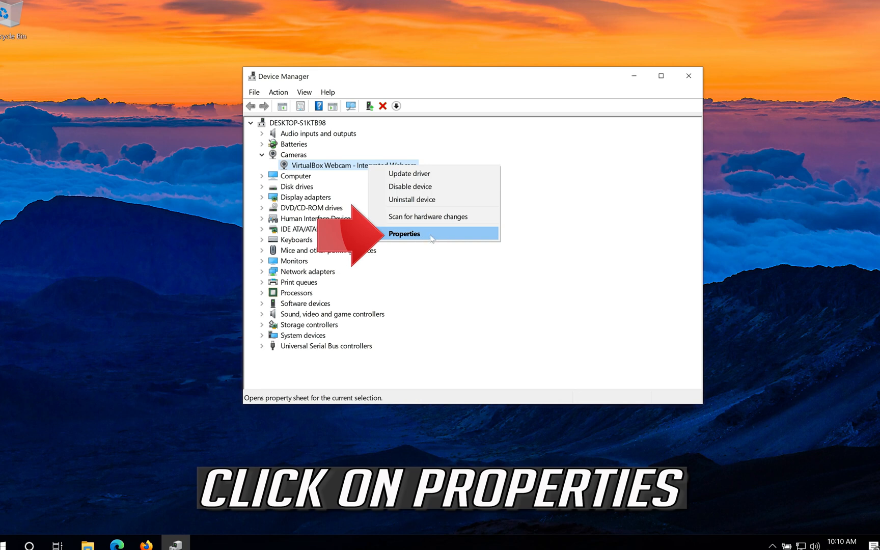
pyautogui.click(404, 234)
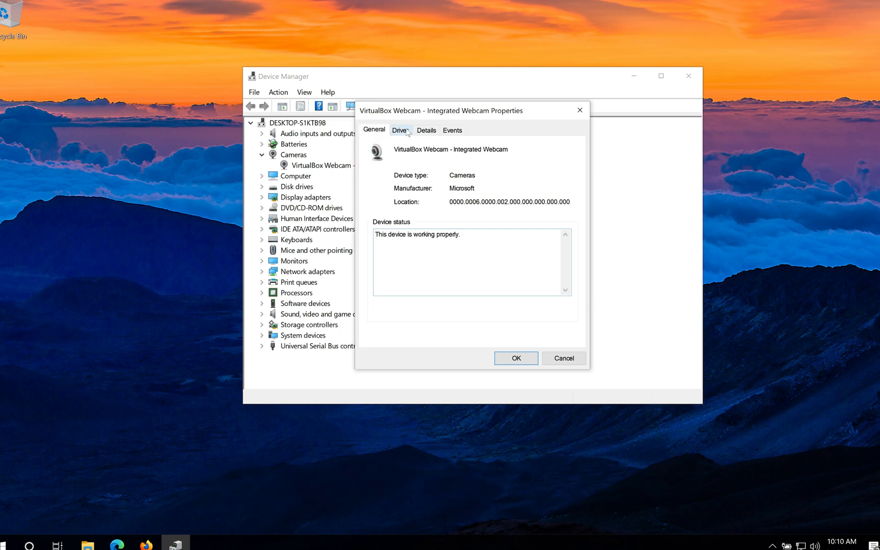
# Step: From the webcam's Driver tab, run Update Driver with an automatic driver search
pyautogui.click(399, 130)
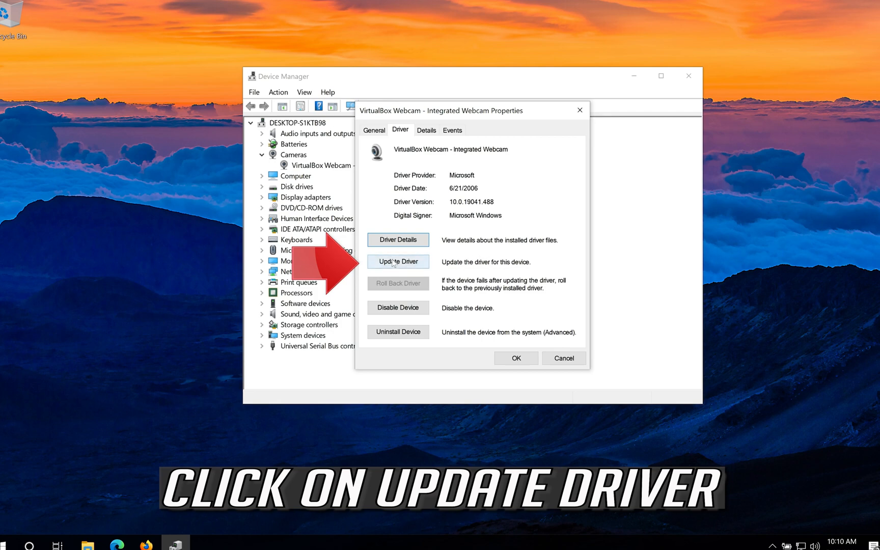
pyautogui.click(397, 262)
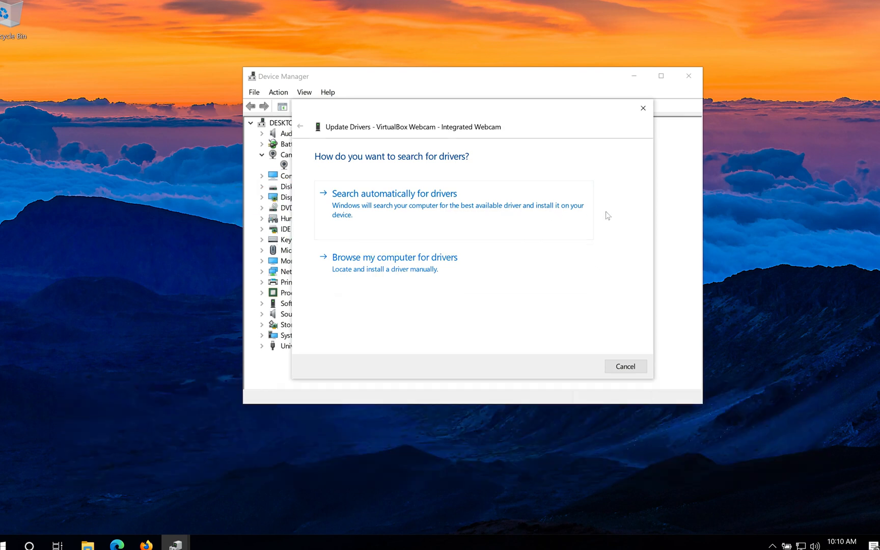
pyautogui.moveTo(432, 218)
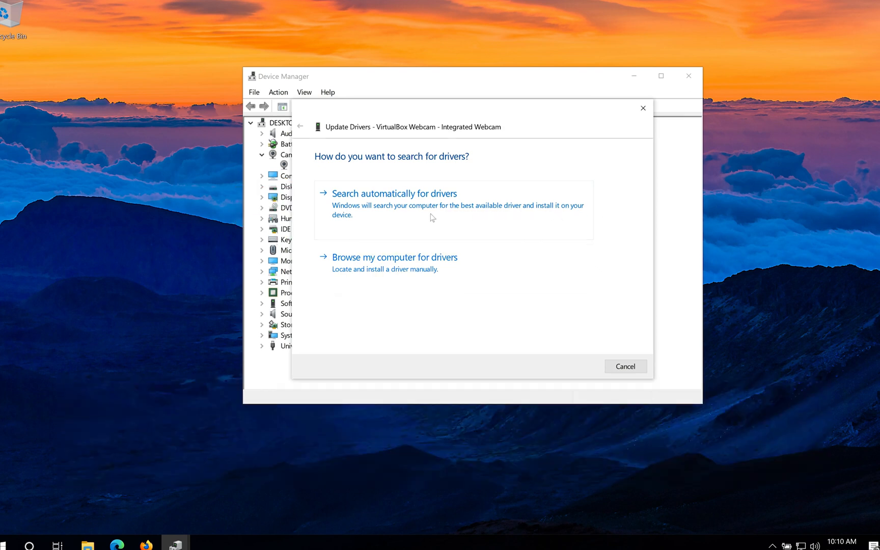
pyautogui.click(394, 194)
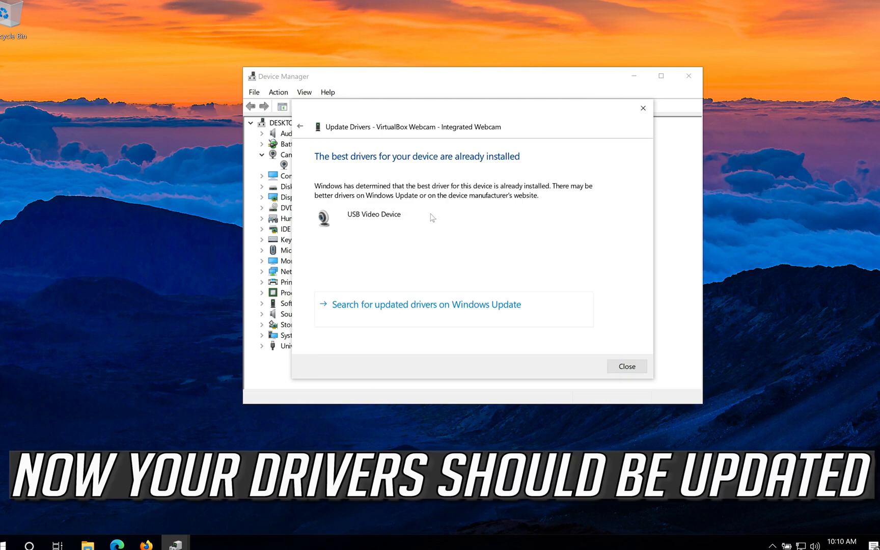
pyautogui.moveTo(429, 222)
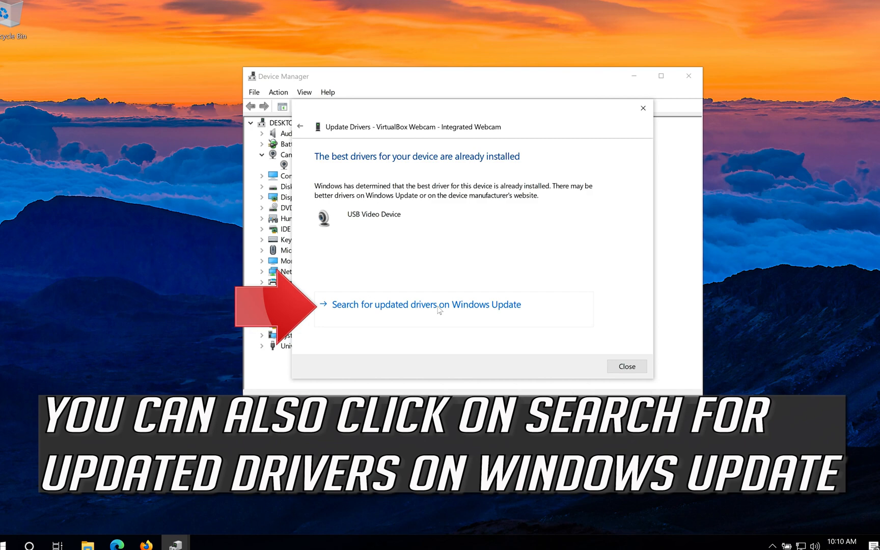
pyautogui.moveTo(462, 316)
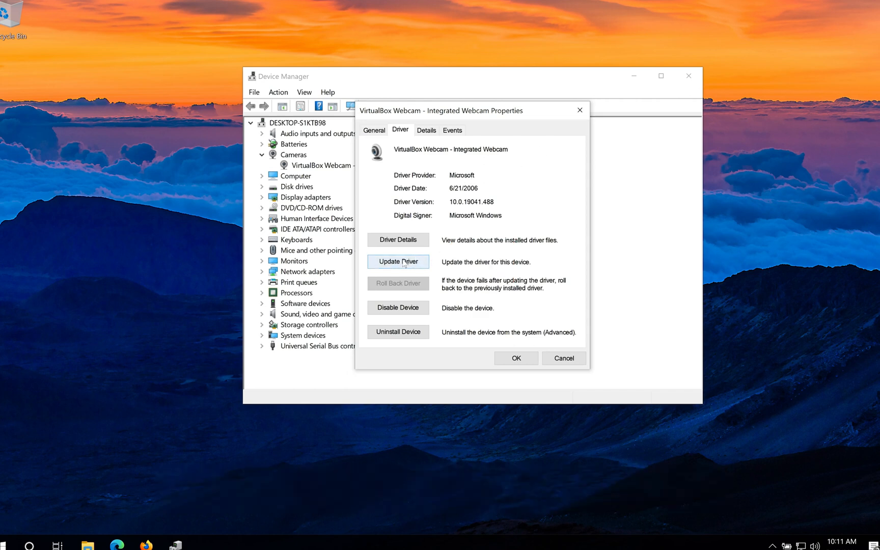
# Step: Install the USB Video Device driver for the webcam by picking it from the local driver list
pyautogui.click(398, 262)
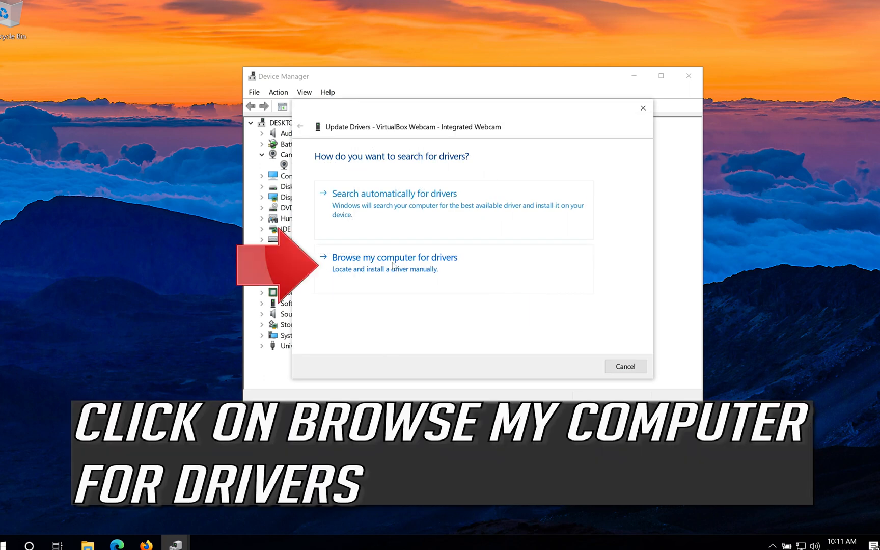
pyautogui.moveTo(540, 265)
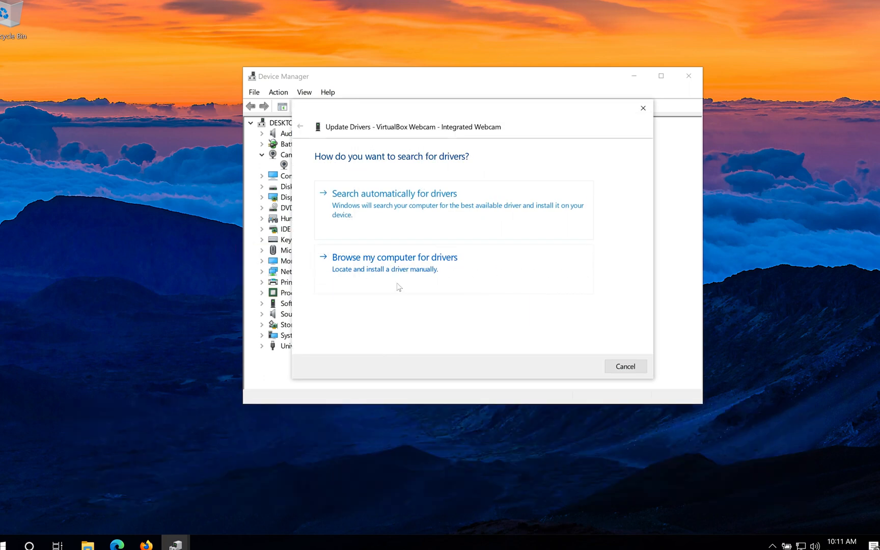
pyautogui.click(395, 257)
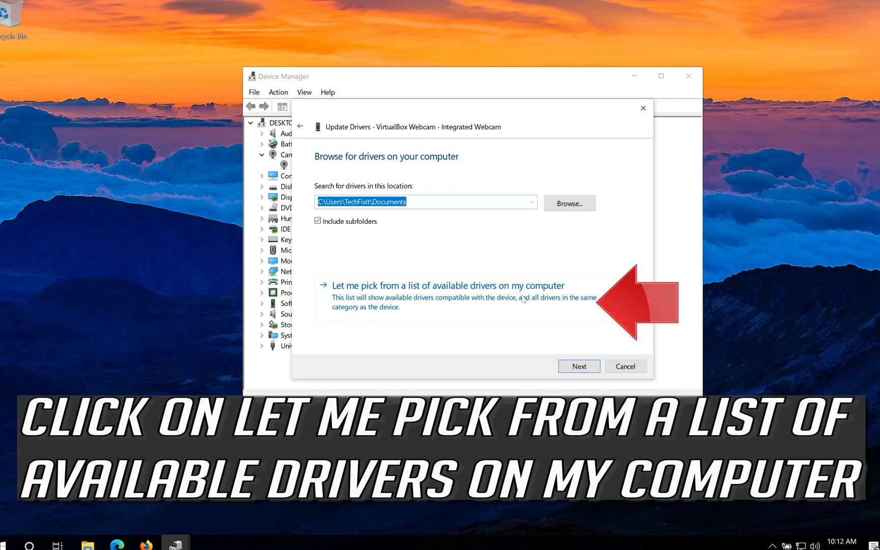
pyautogui.click(447, 285)
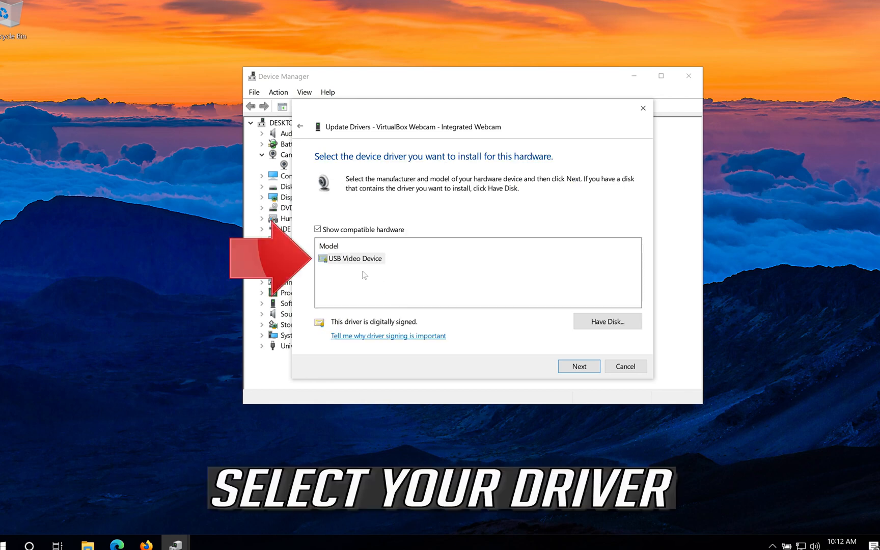
pyautogui.click(355, 258)
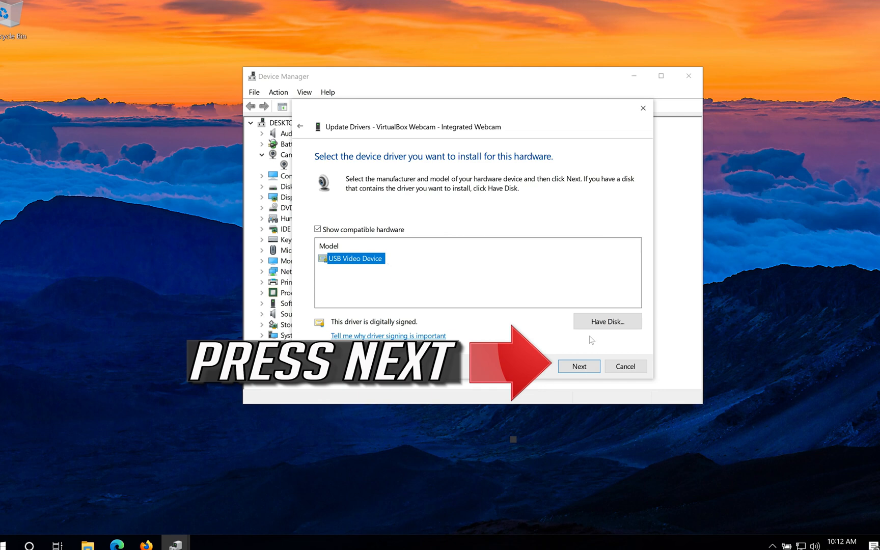
pyautogui.click(579, 366)
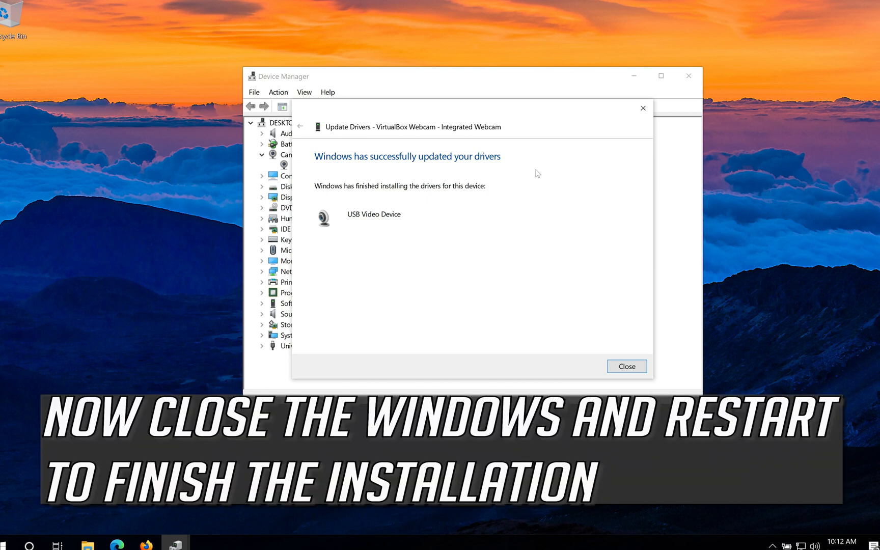
pyautogui.moveTo(626, 366)
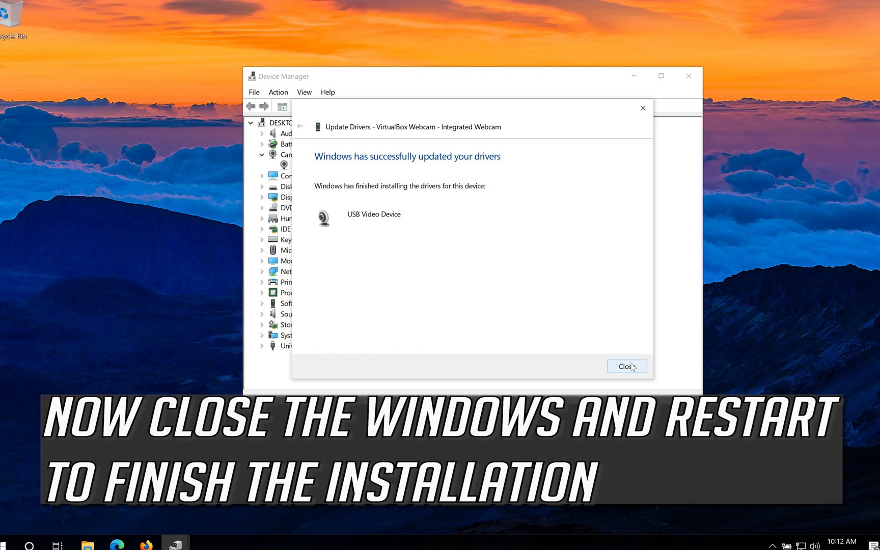
pyautogui.click(626, 365)
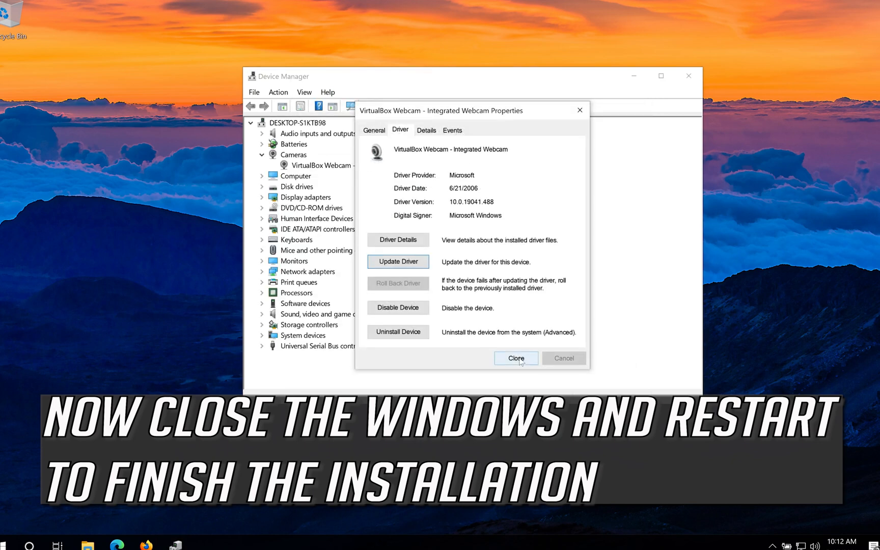
# Step: Close the webcam properties and restart the PC to finish the driver install
pyautogui.click(515, 359)
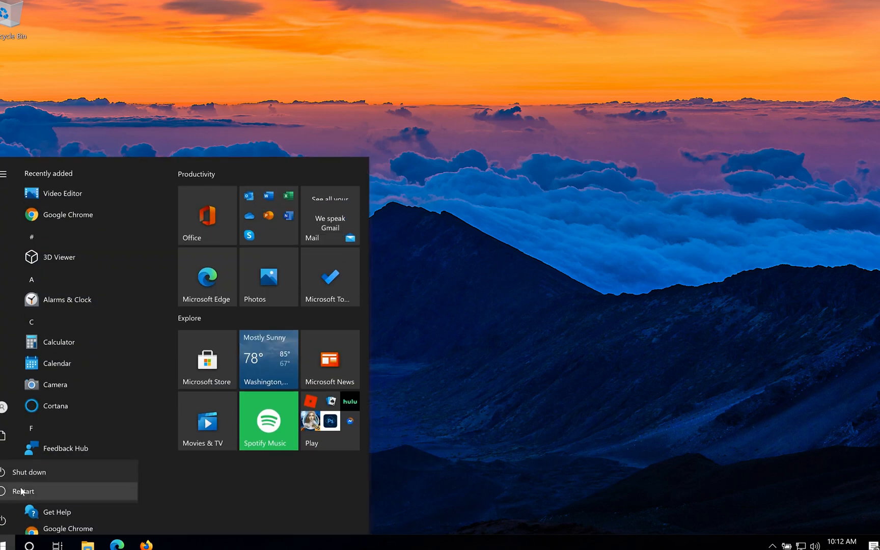
pyautogui.click(22, 491)
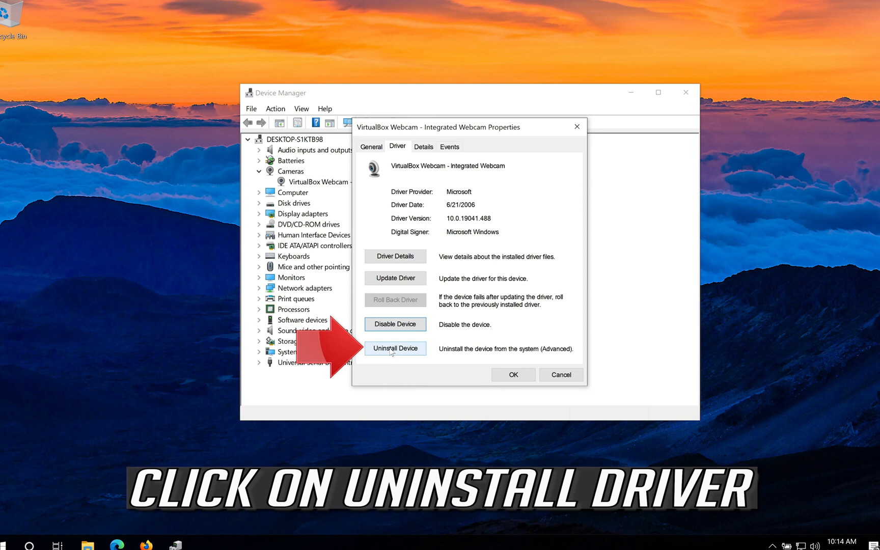
# Step: Uninstall the VirtualBox Webcam device and confirm the removal
pyautogui.click(394, 349)
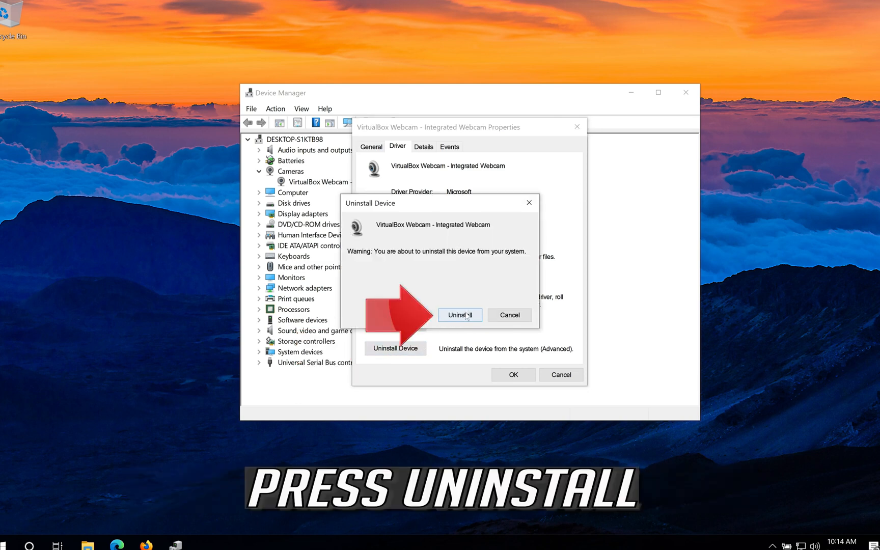
pyautogui.click(459, 315)
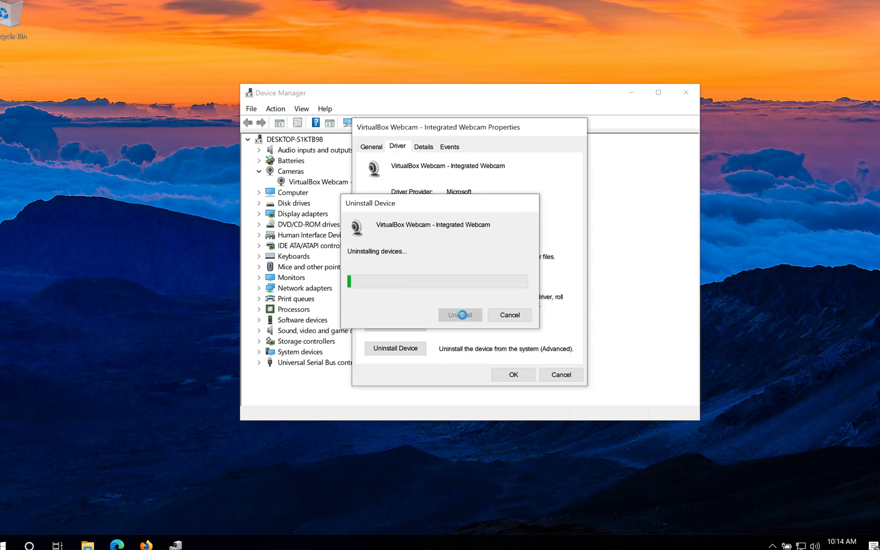
pyautogui.click(459, 315)
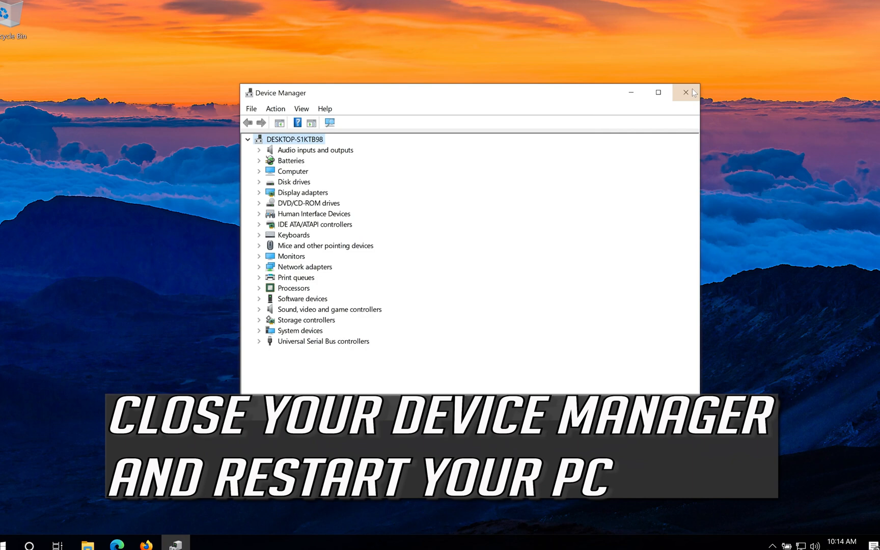
# Step: Close Device Manager and restart the PC from the Start menu Power options
pyautogui.click(684, 92)
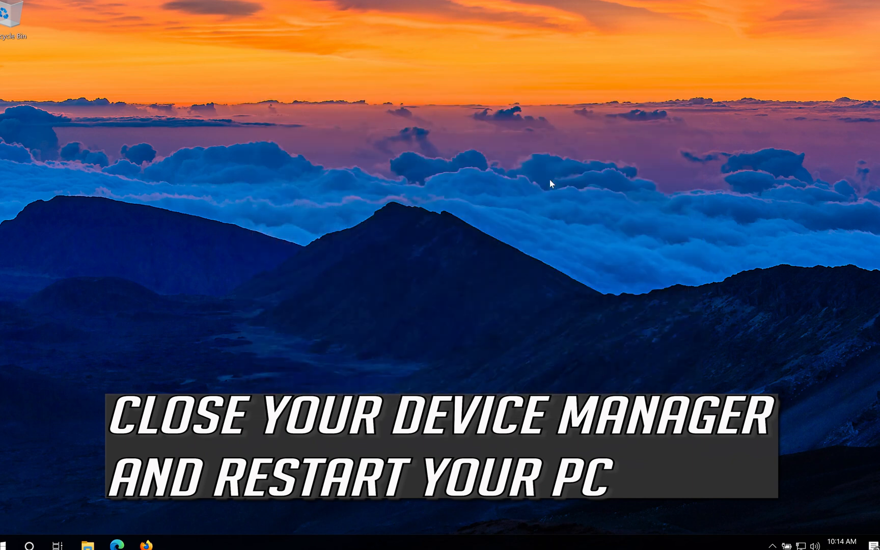
pyautogui.click(8, 545)
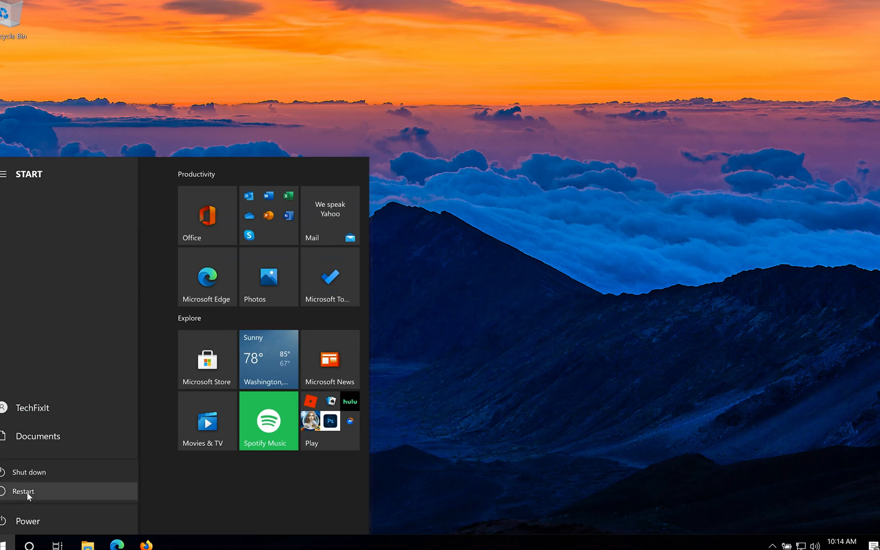
pyautogui.click(23, 492)
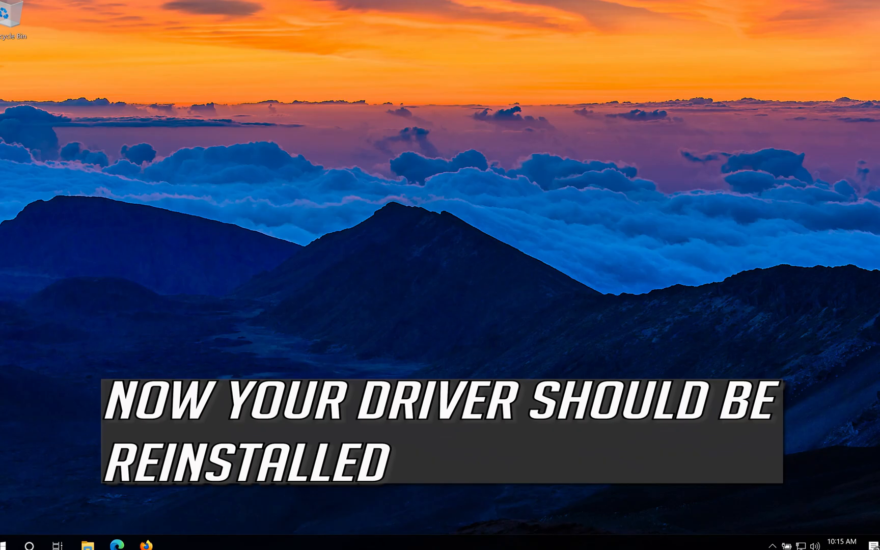
# Step: Reopen Device Manager via a "dev" Start search to confirm Cameras is back
pyautogui.write('dev')
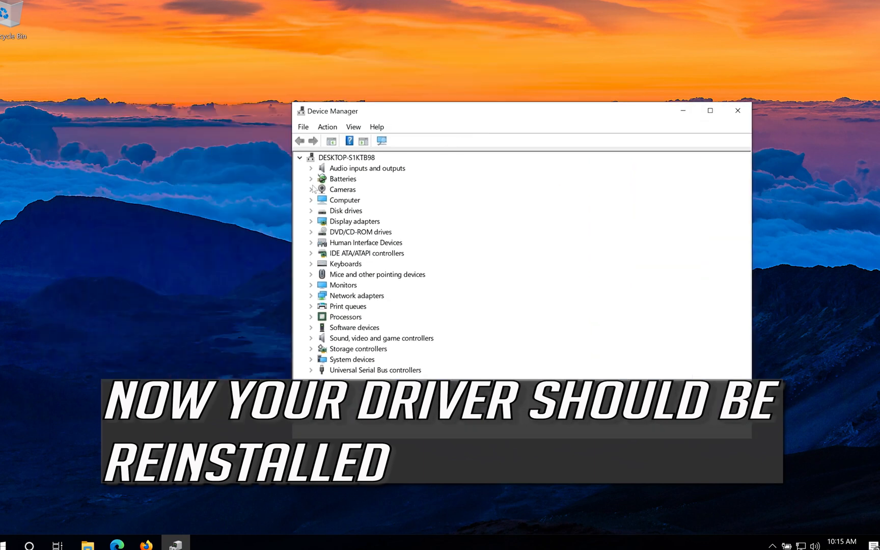
pyautogui.click(311, 190)
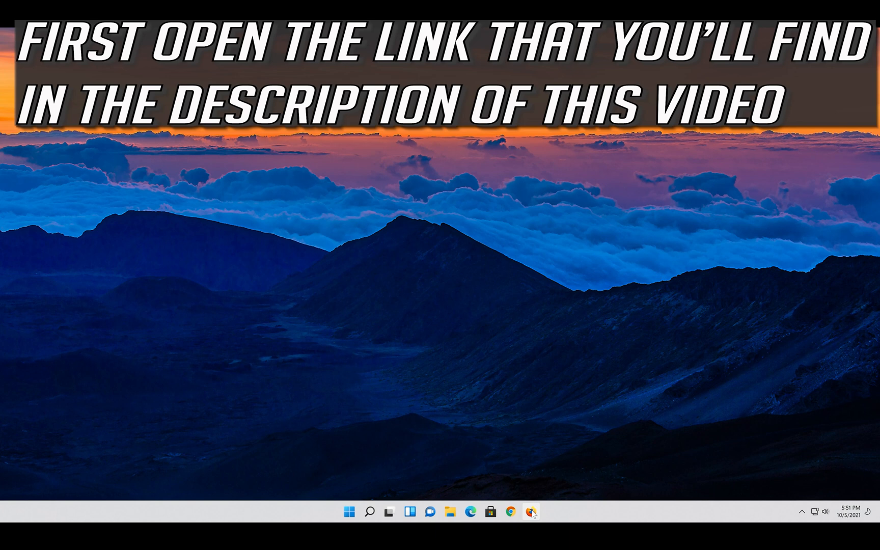
# Step: Launch Firefox and load the Microsoft Download Windows 11 page via Paste and Go
pyautogui.click(528, 511)
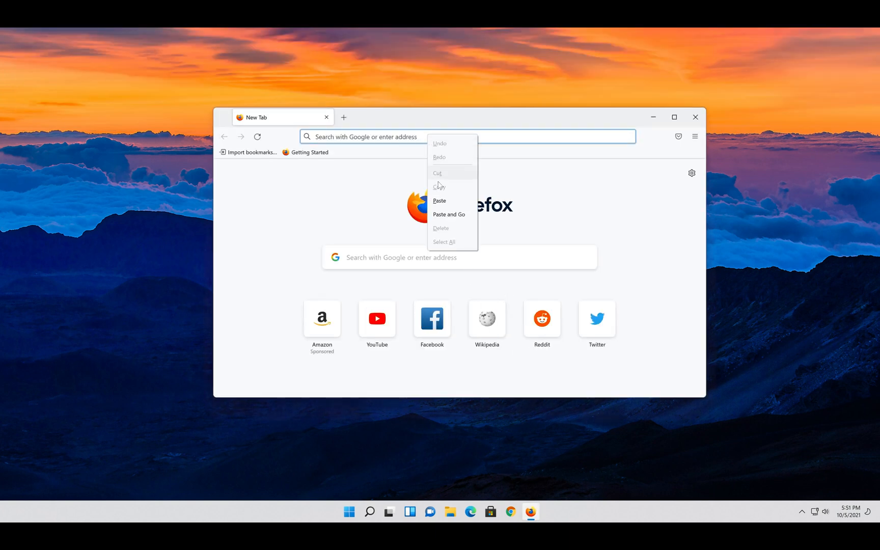
pyautogui.click(448, 214)
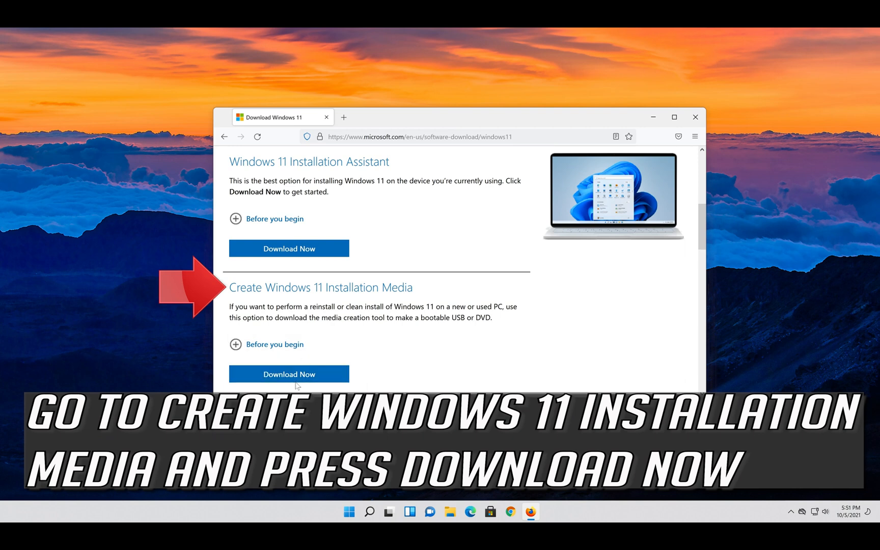
# Step: Download the Windows 11 media creation tool and save MediaCreationToolW11.exe
pyautogui.click(288, 374)
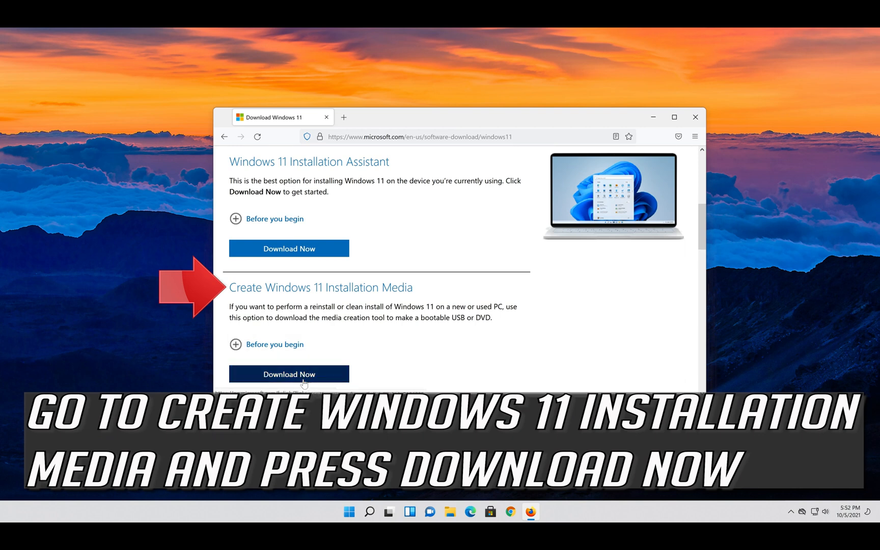
pyautogui.click(288, 374)
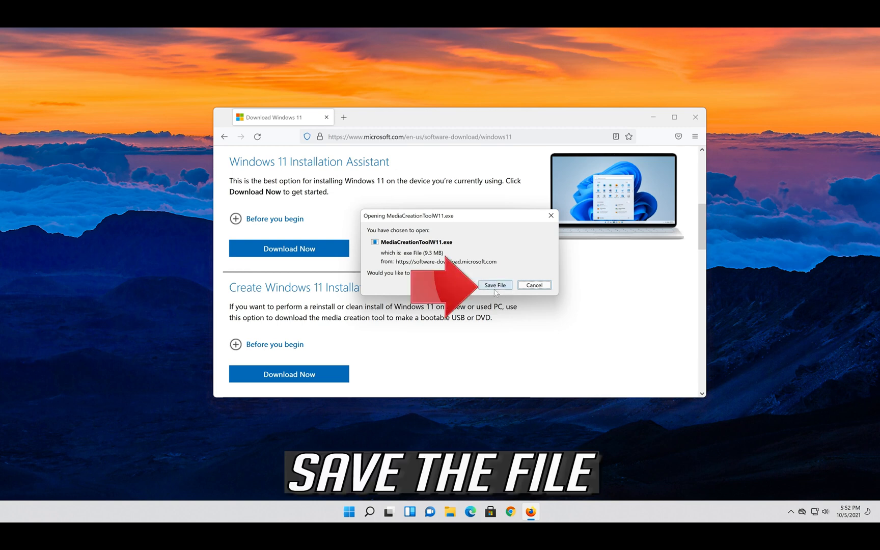
pyautogui.click(495, 285)
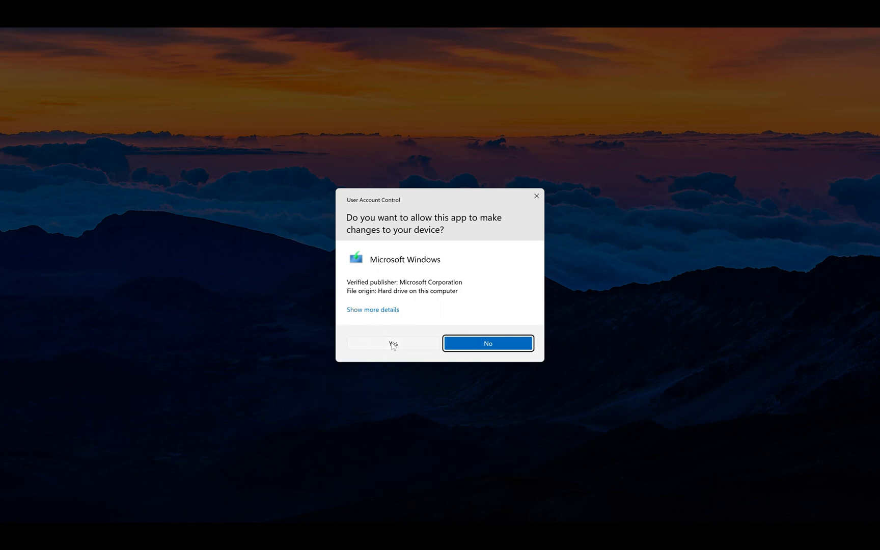
# Step: Allow the setup tool through User Account Control and accept the license terms
pyautogui.click(393, 343)
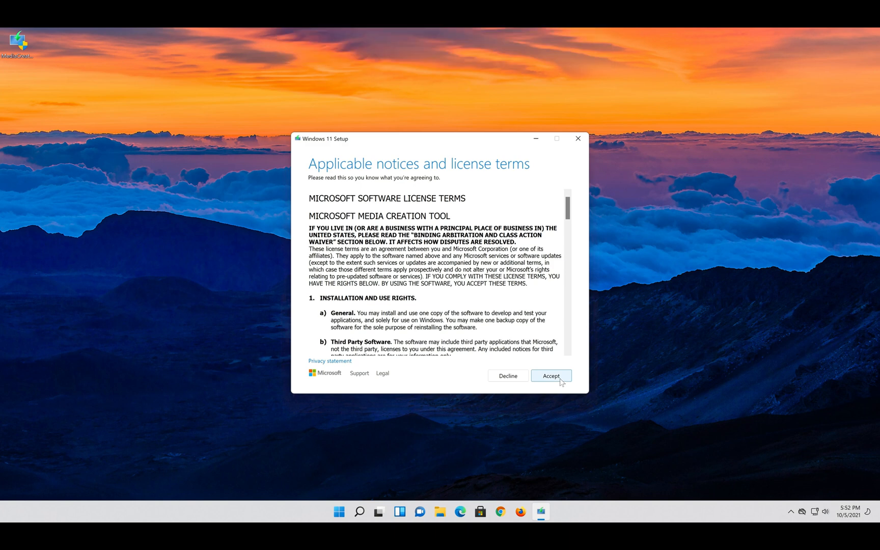
pyautogui.click(551, 376)
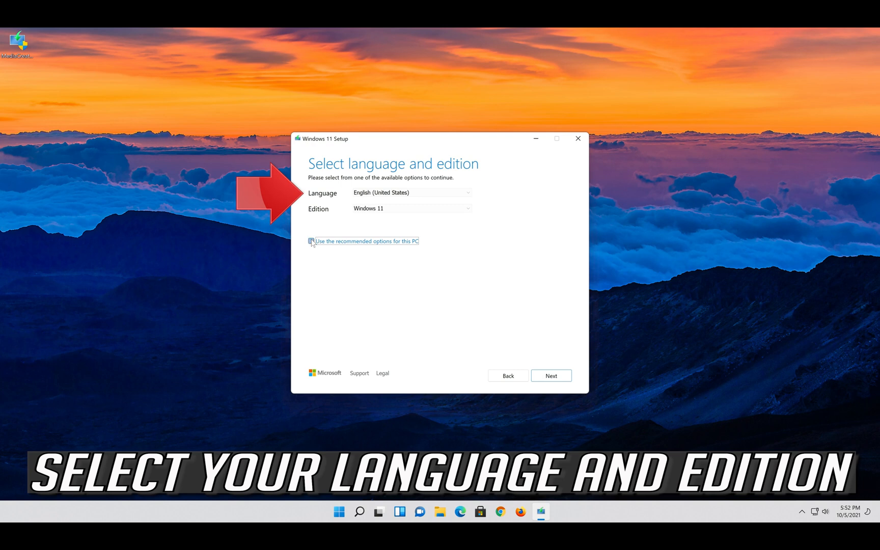
# Step: Keep the recommended language and edition options for this PC and continue to media type
pyautogui.click(409, 208)
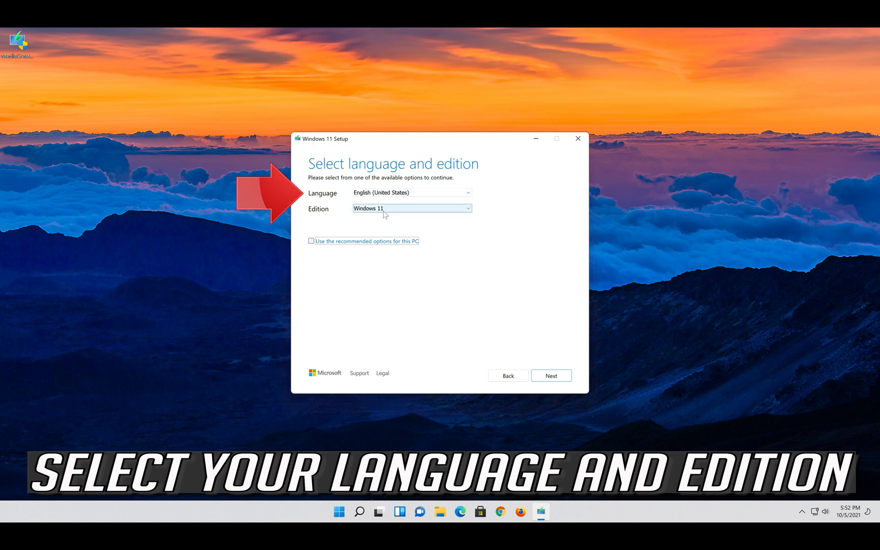
pyautogui.click(311, 240)
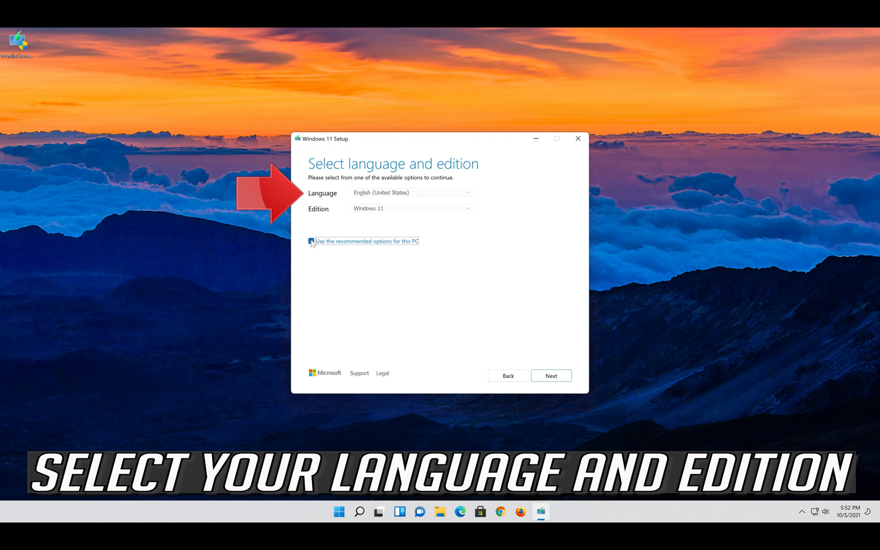
pyautogui.click(311, 240)
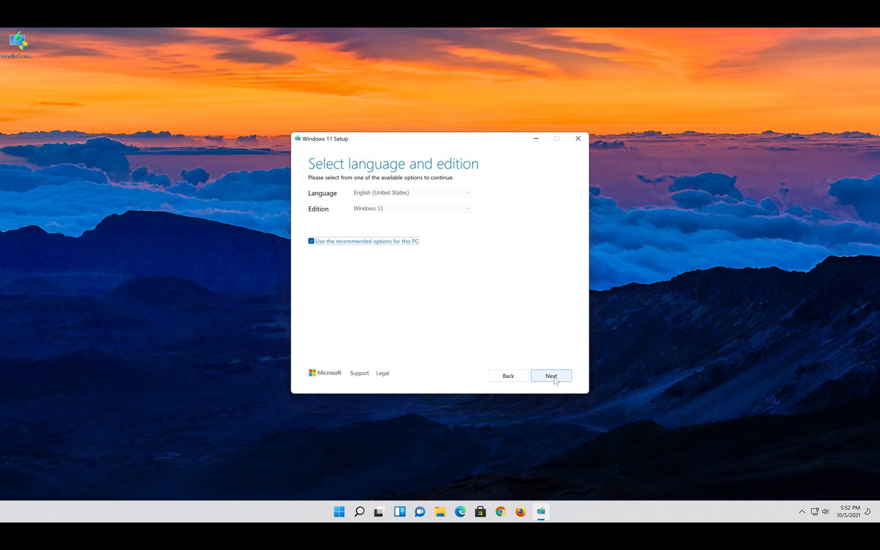
pyautogui.click(551, 376)
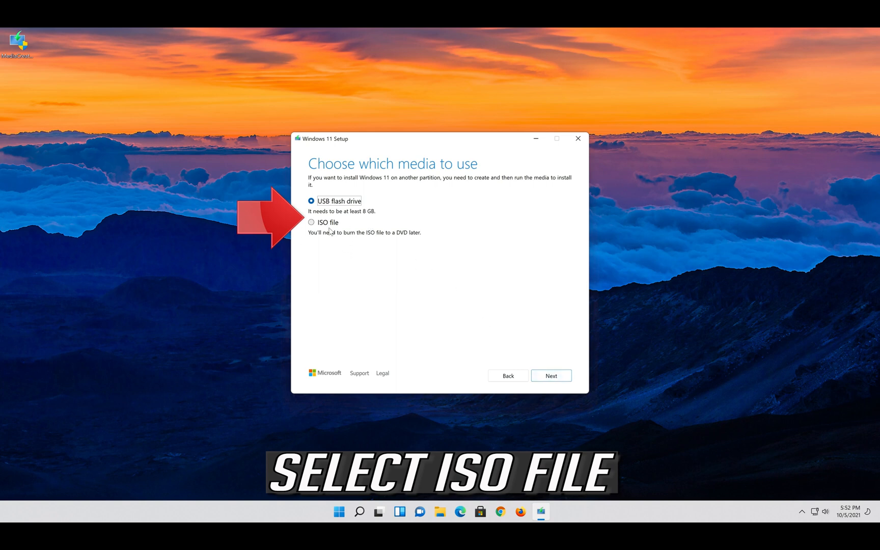
# Step: Choose ISO file as the media and continue to picking its save location
pyautogui.click(311, 222)
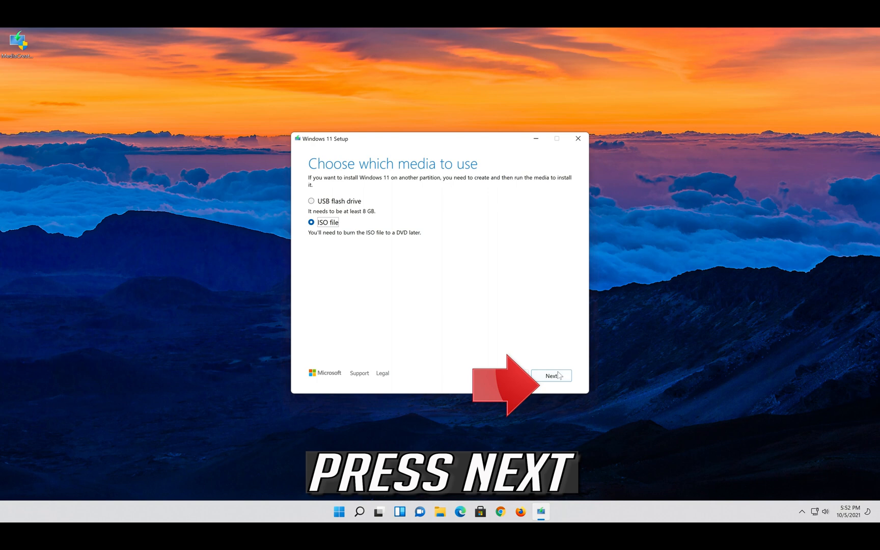
pyautogui.click(551, 375)
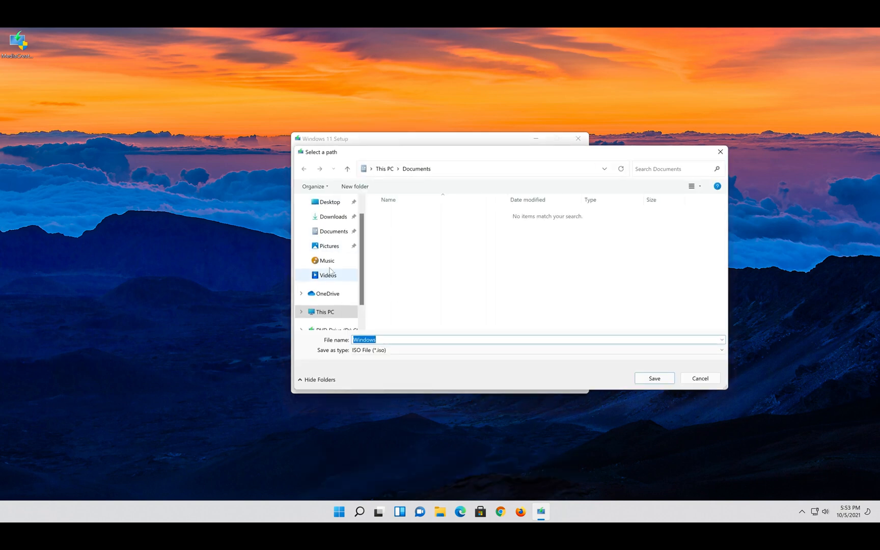
# Step: Save the ISO to the Desktop as 'Windows 11'
pyautogui.click(329, 202)
pyautogui.write(' 11')
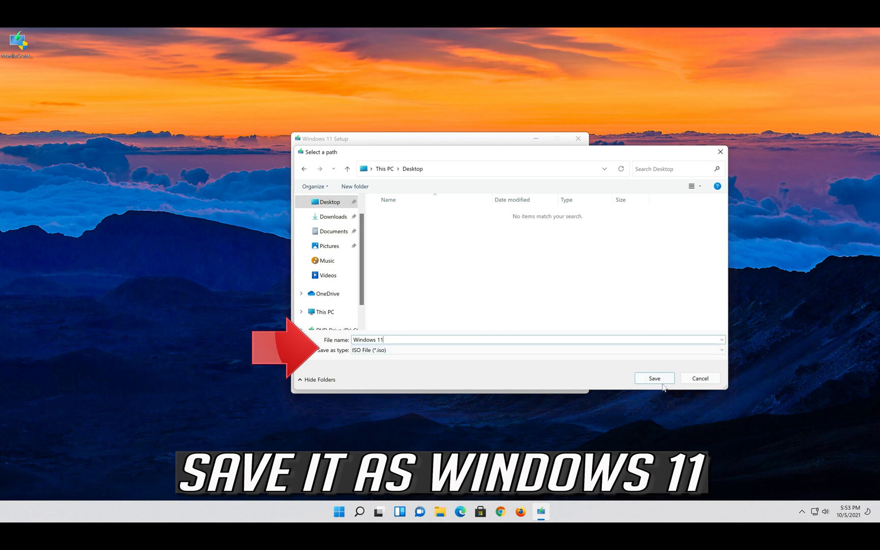
pyautogui.click(653, 378)
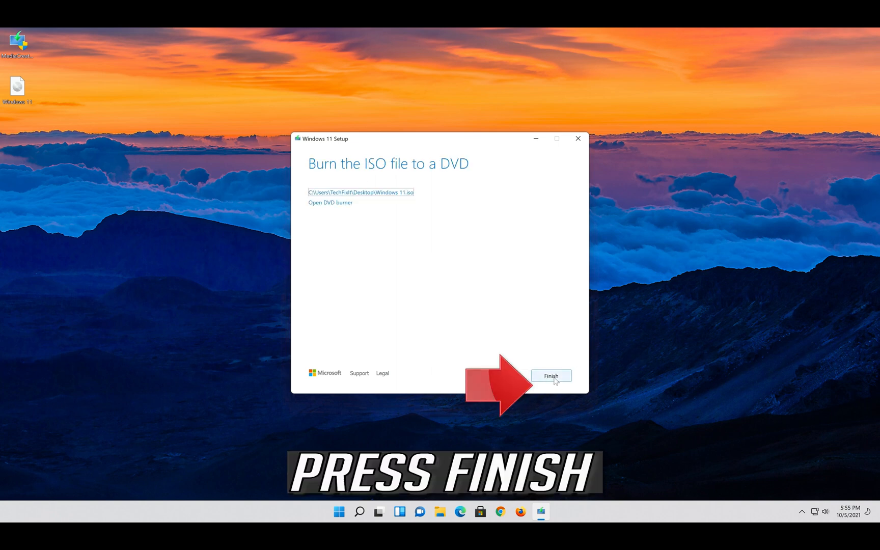
# Step: Finish the media creation tool, leaving Windows 11.iso on the Desktop
pyautogui.click(551, 376)
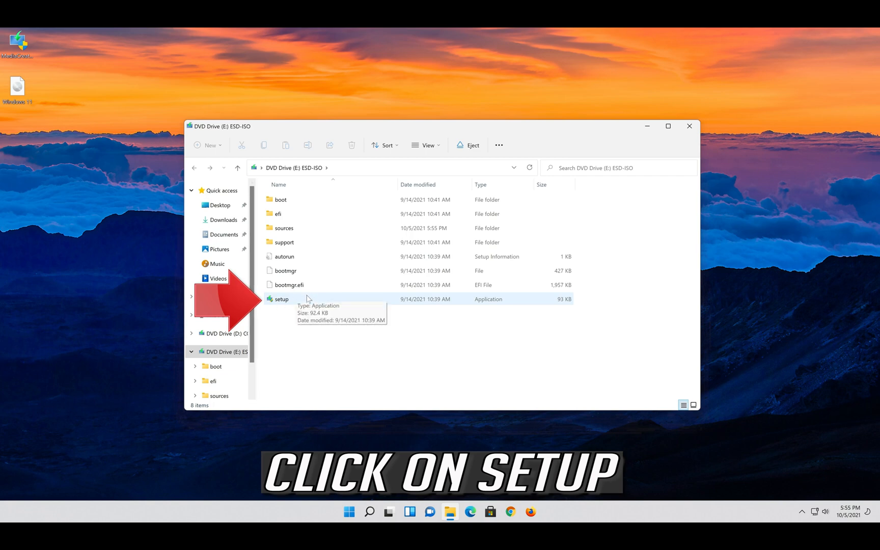
# Step: Run setup from the mounted ESD-ISO drive (E:) and allow it through User Account Control
pyautogui.doubleClick(281, 299)
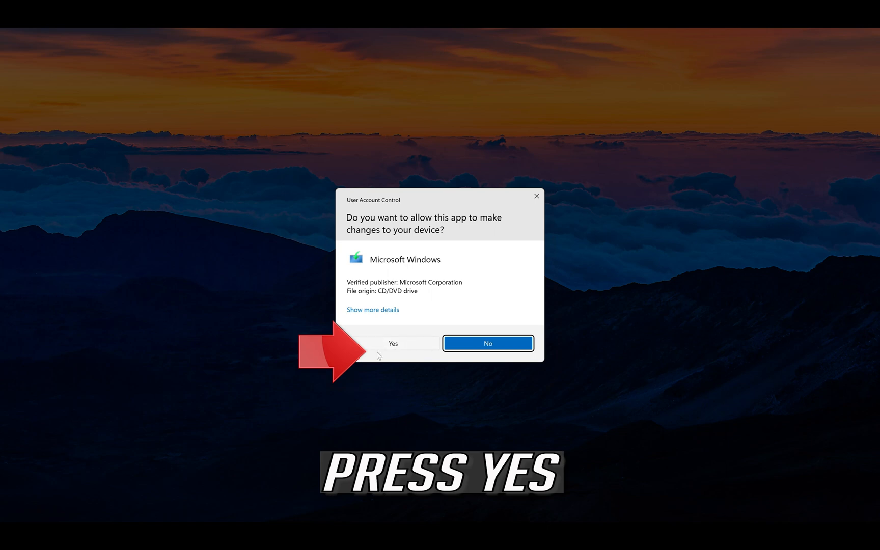
pyautogui.click(394, 343)
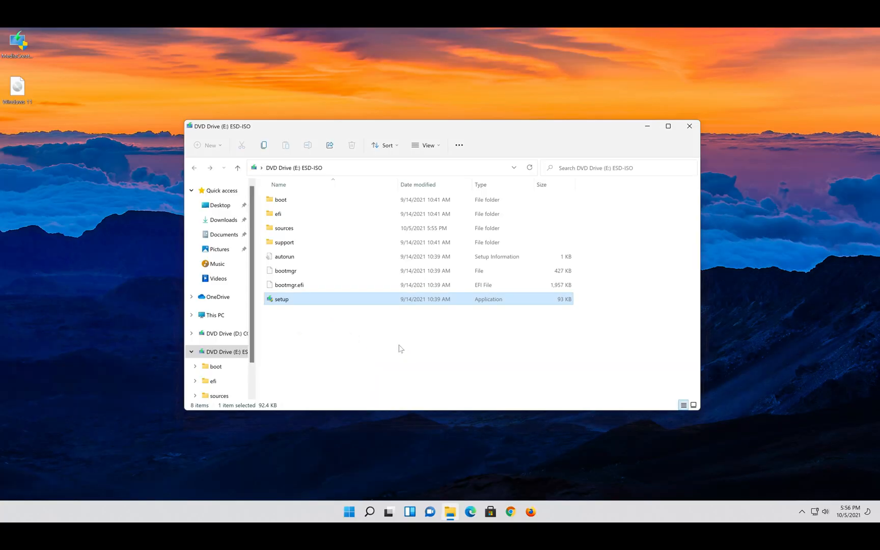
pyautogui.doubleClick(281, 298)
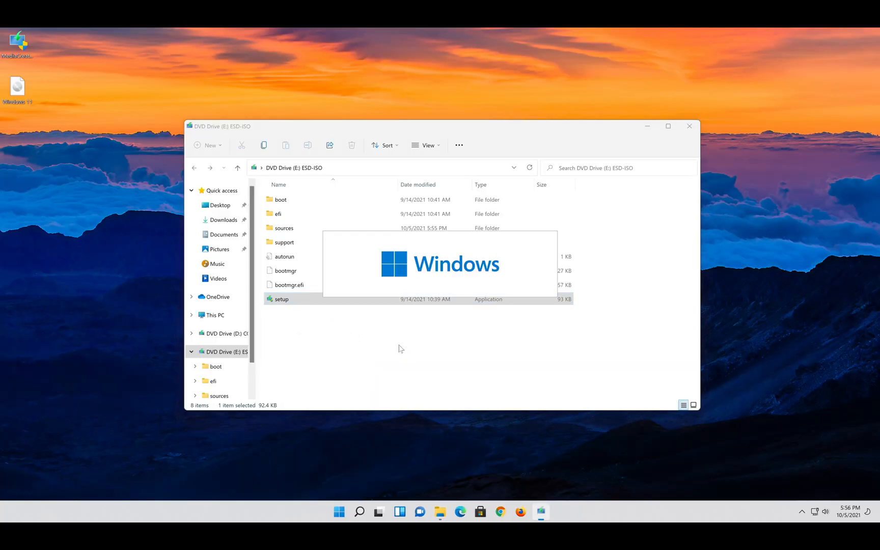
pyautogui.doubleClick(281, 299)
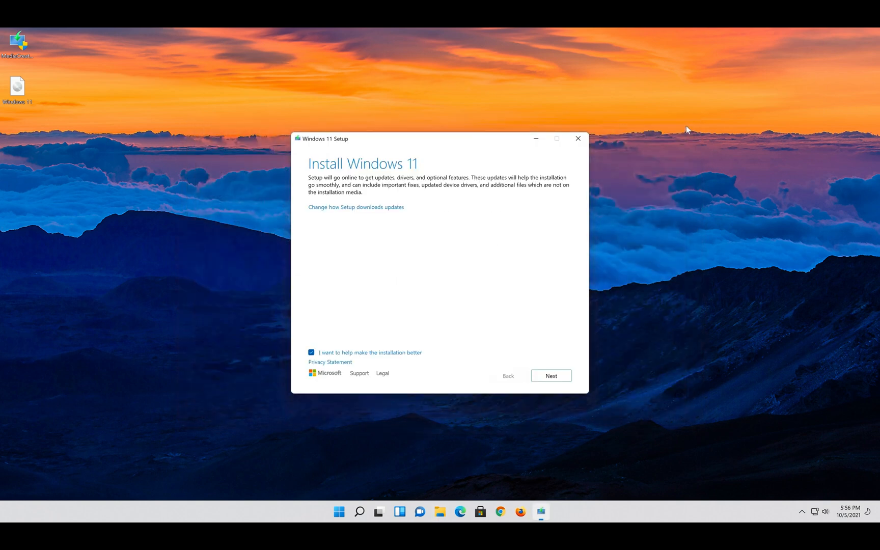
# Step: Continue past setup updates and restart, then accept the Windows 11 license terms
pyautogui.click(551, 376)
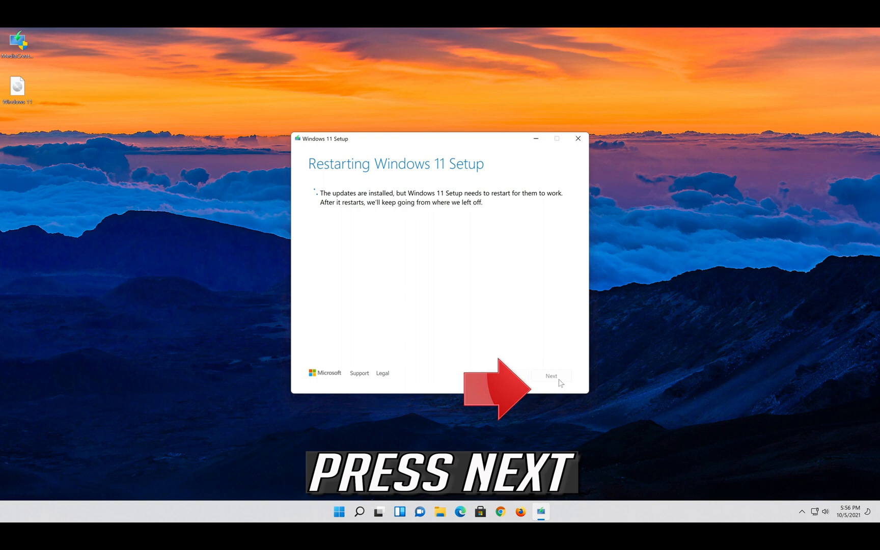
pyautogui.click(551, 376)
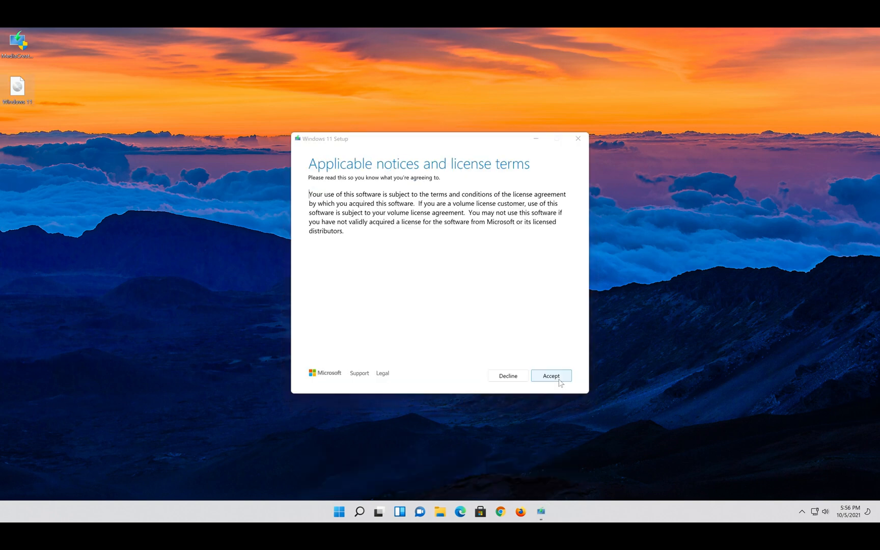
pyautogui.click(551, 376)
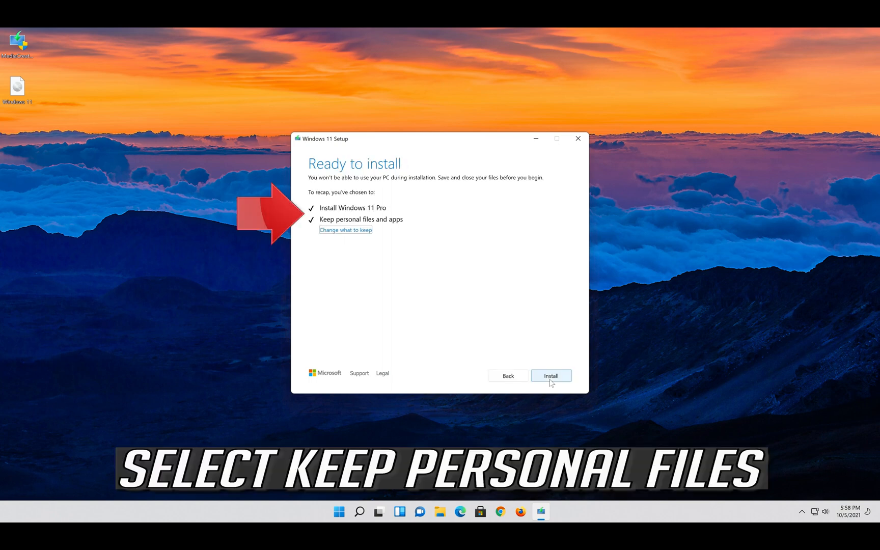
pyautogui.moveTo(360, 234)
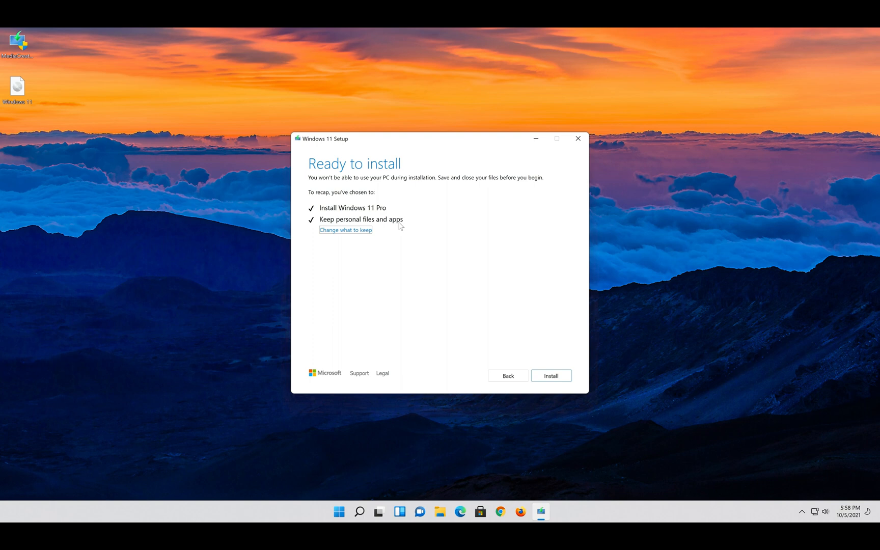
# Step: Confirm Keep personal files and apps and start the Windows 11 Pro installation
pyautogui.click(345, 231)
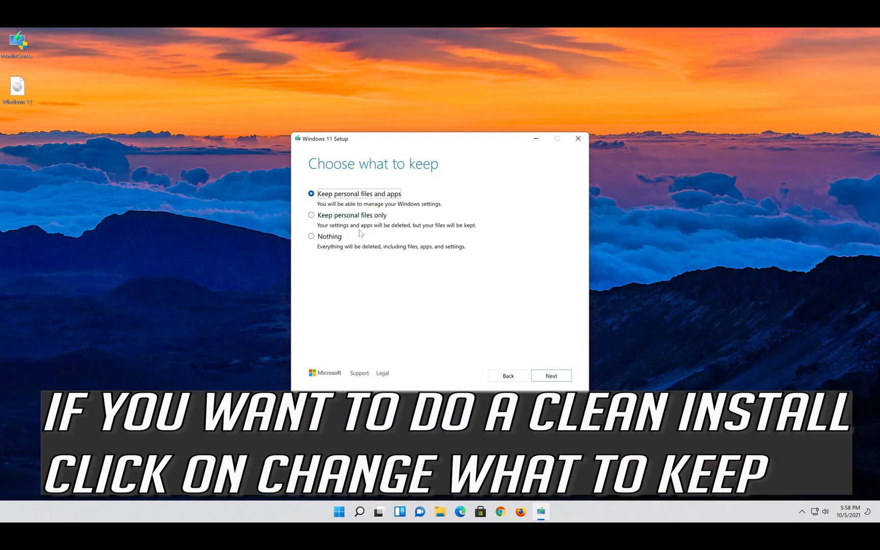
pyautogui.moveTo(361, 235)
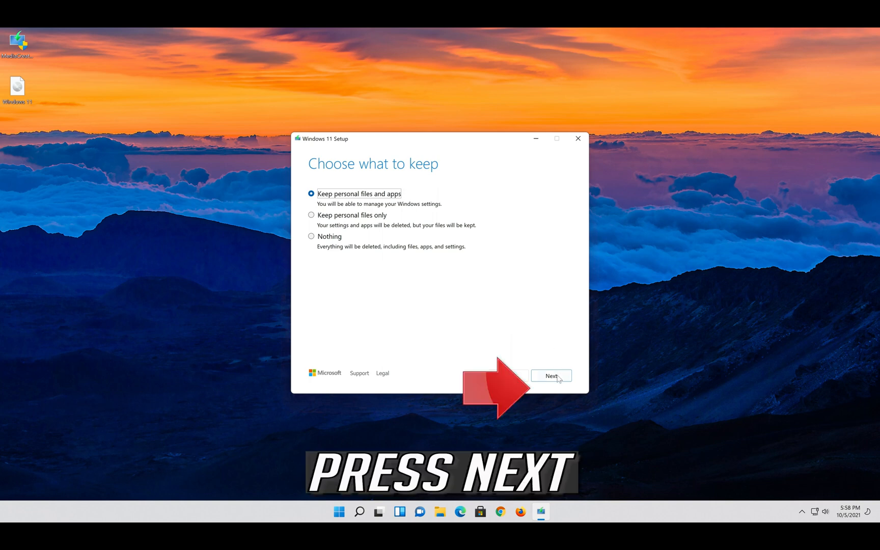
pyautogui.click(551, 376)
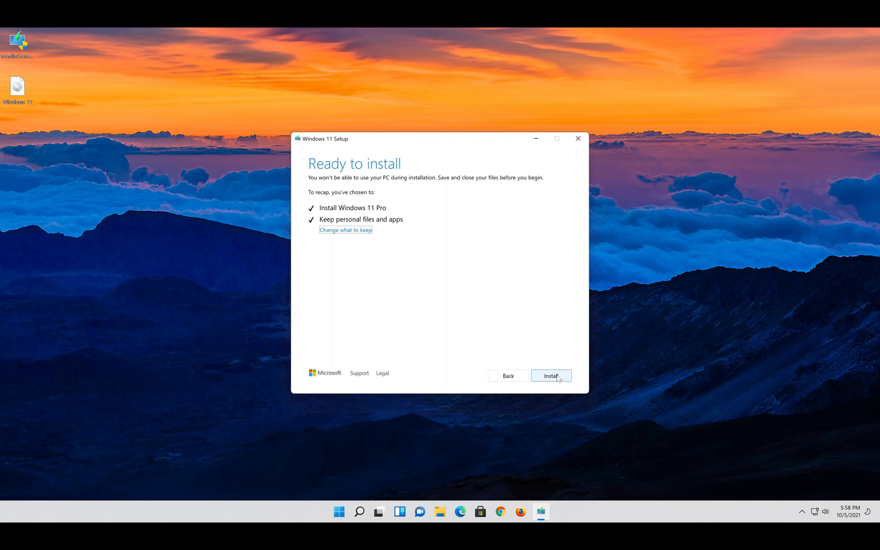
pyautogui.click(551, 376)
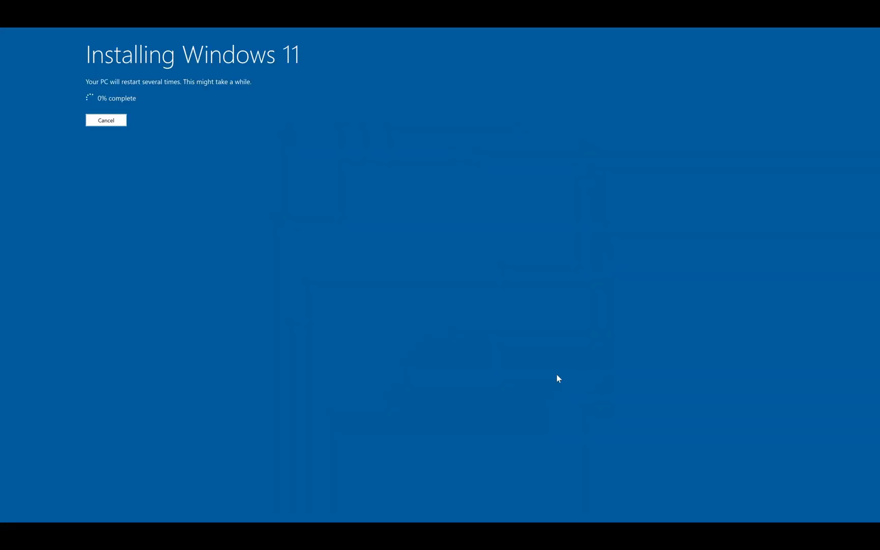